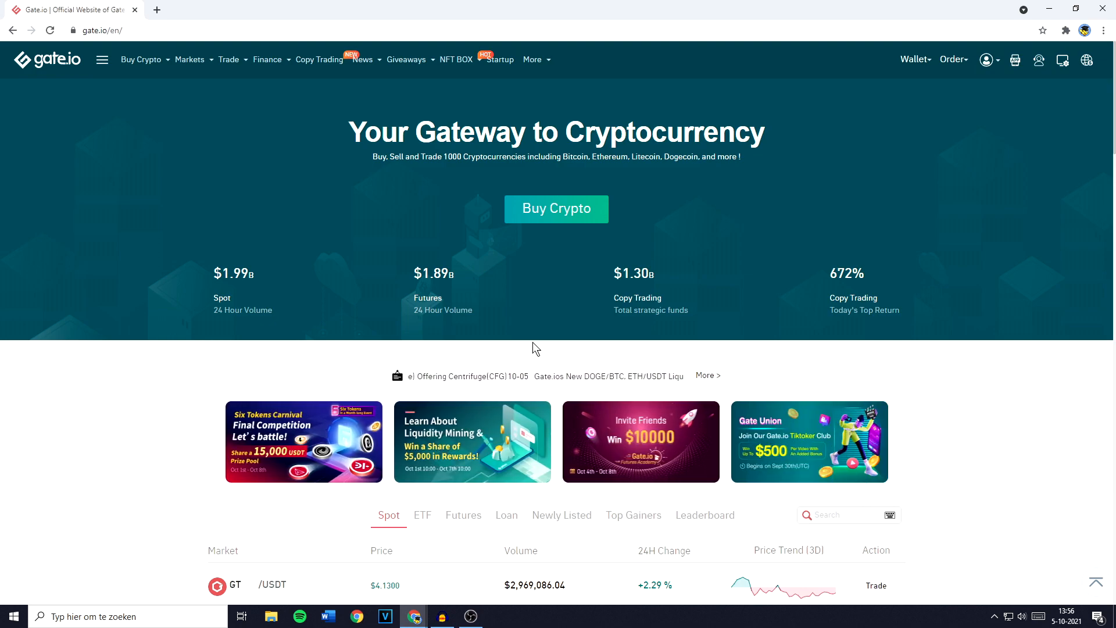
Open the Markets menu from the Gate.io home page navigation
left_click(190, 60)
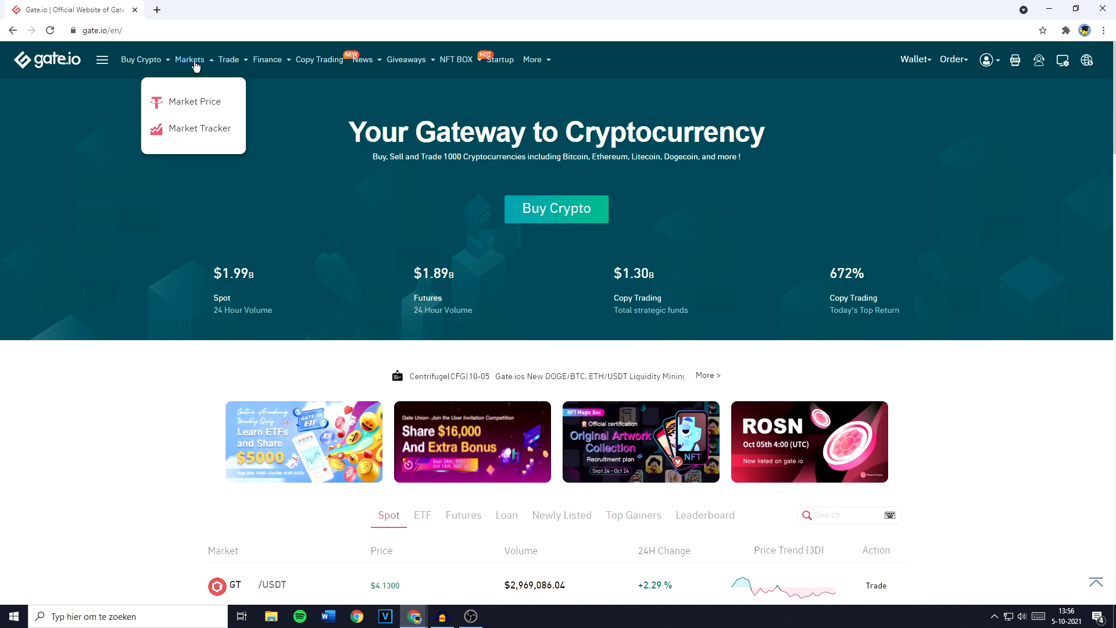
Show the full Market Price list, viewing the USD tab then the USDT tab
left_click(194, 101)
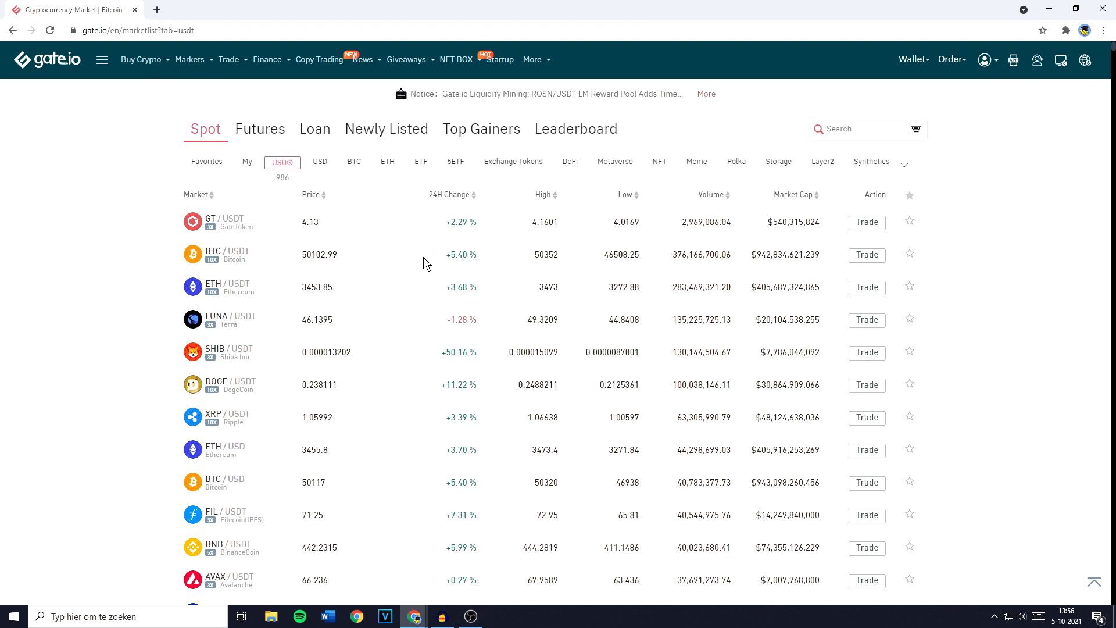
mouse_move(409, 258)
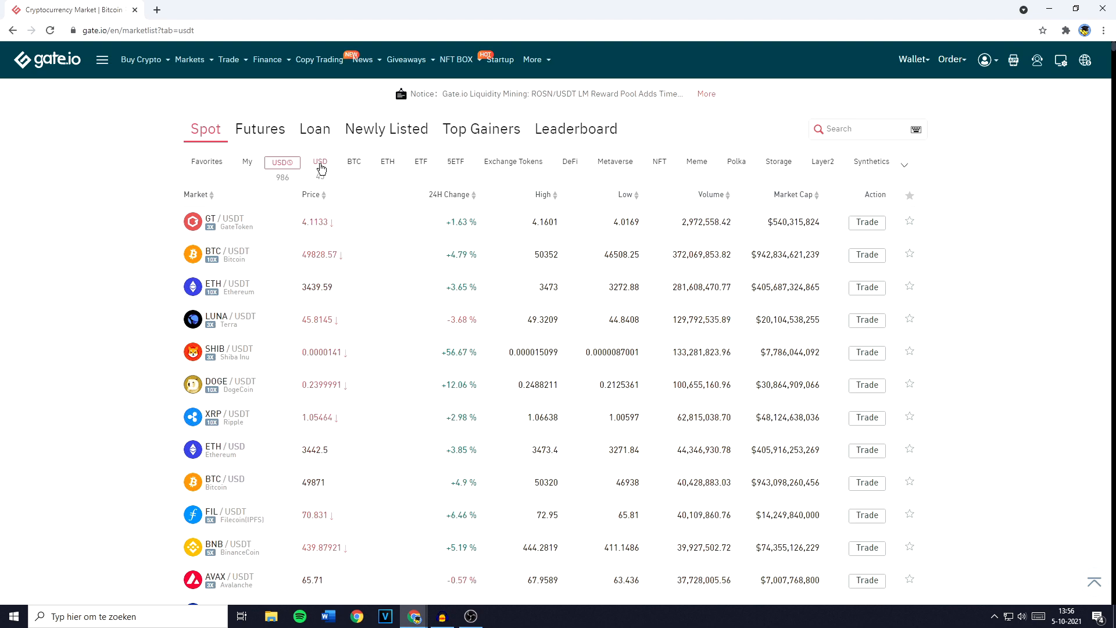
left_click(320, 162)
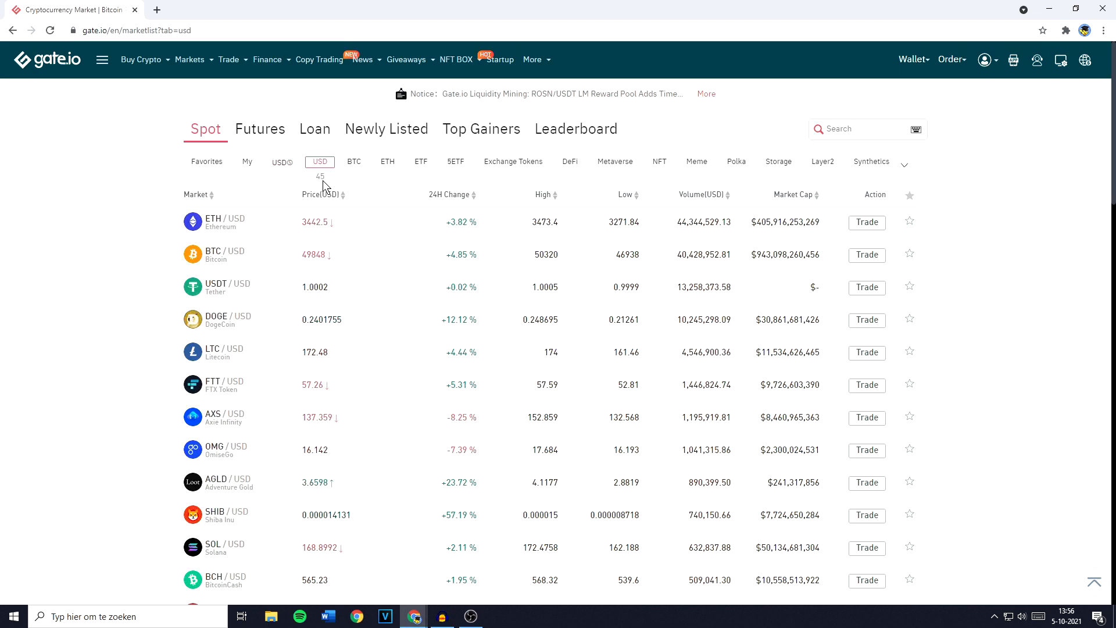
left_click(281, 161)
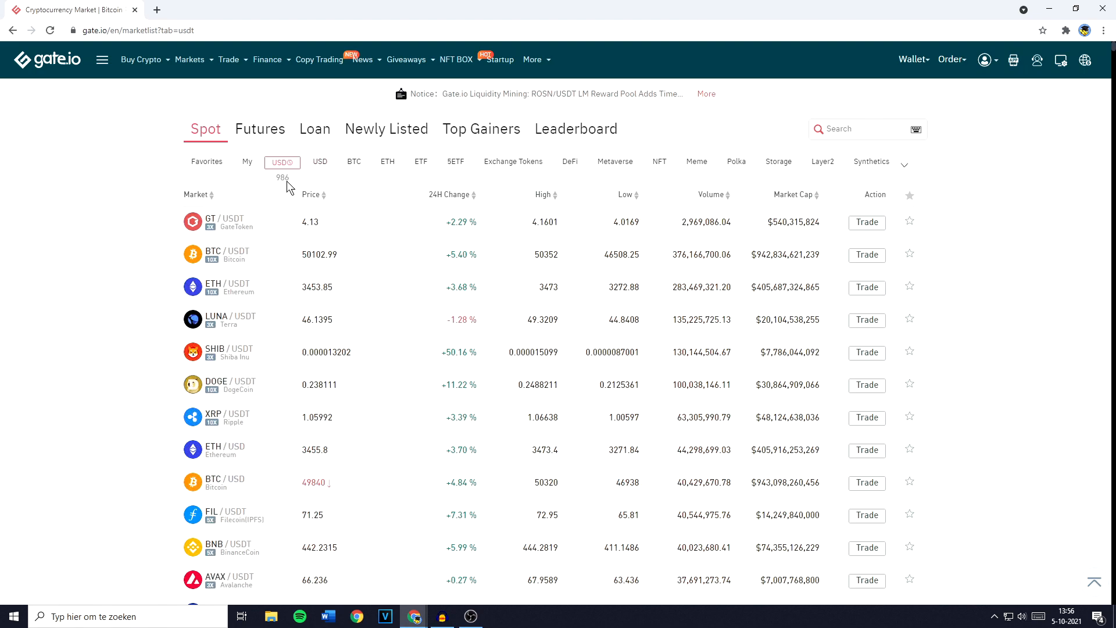
mouse_move(870, 147)
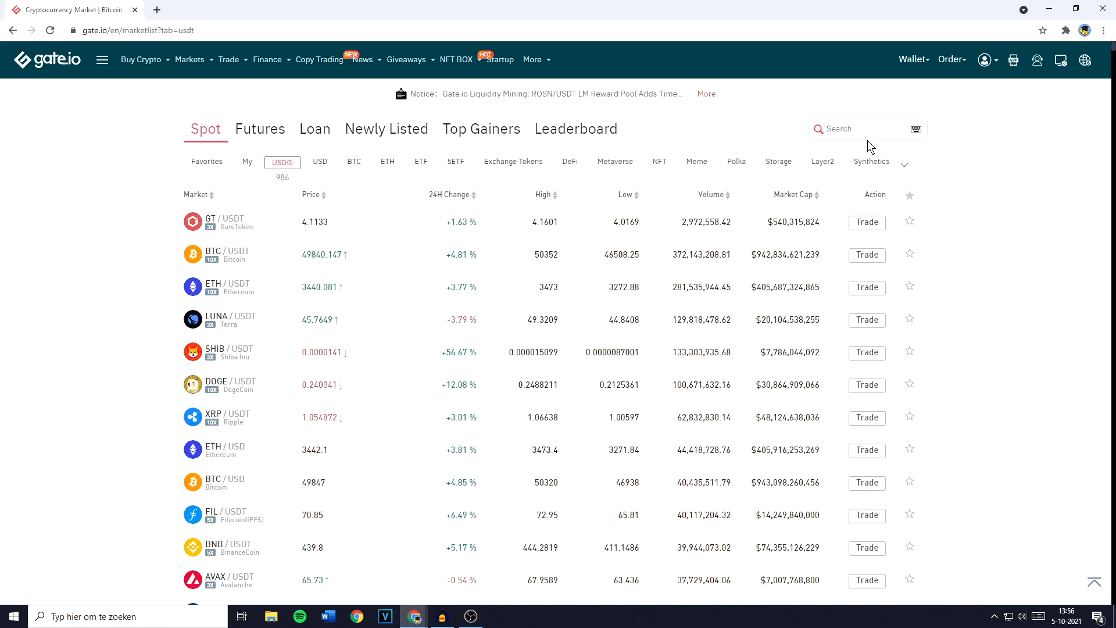
Search the markets for 'eth' and open the ETH_USDT trading page
type("eth")
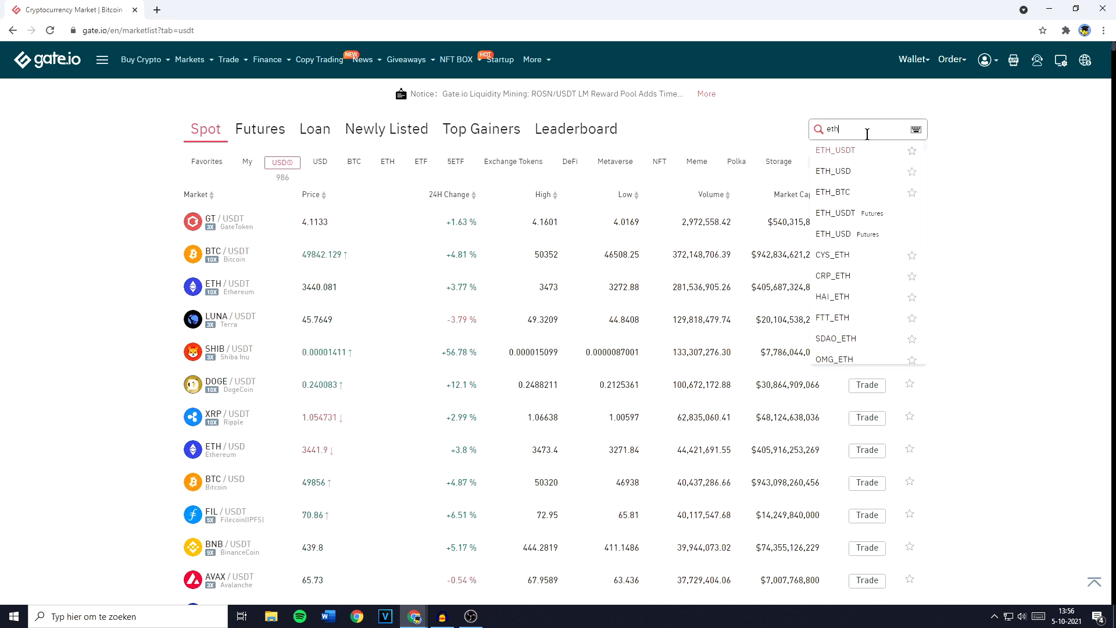
mouse_move(822, 157)
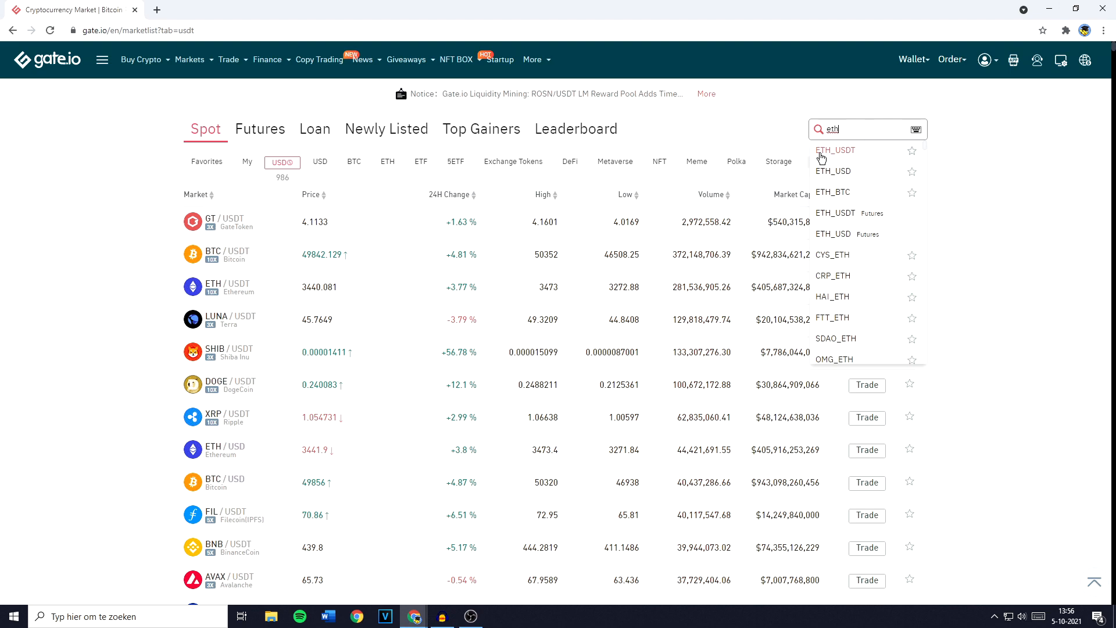
mouse_move(854, 157)
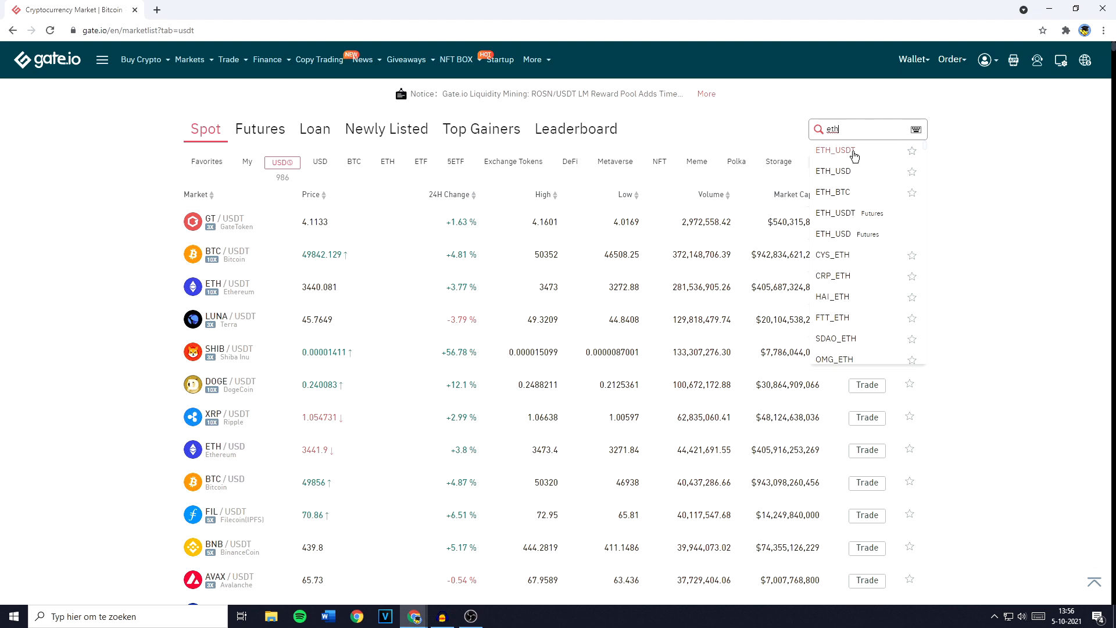
left_click(835, 150)
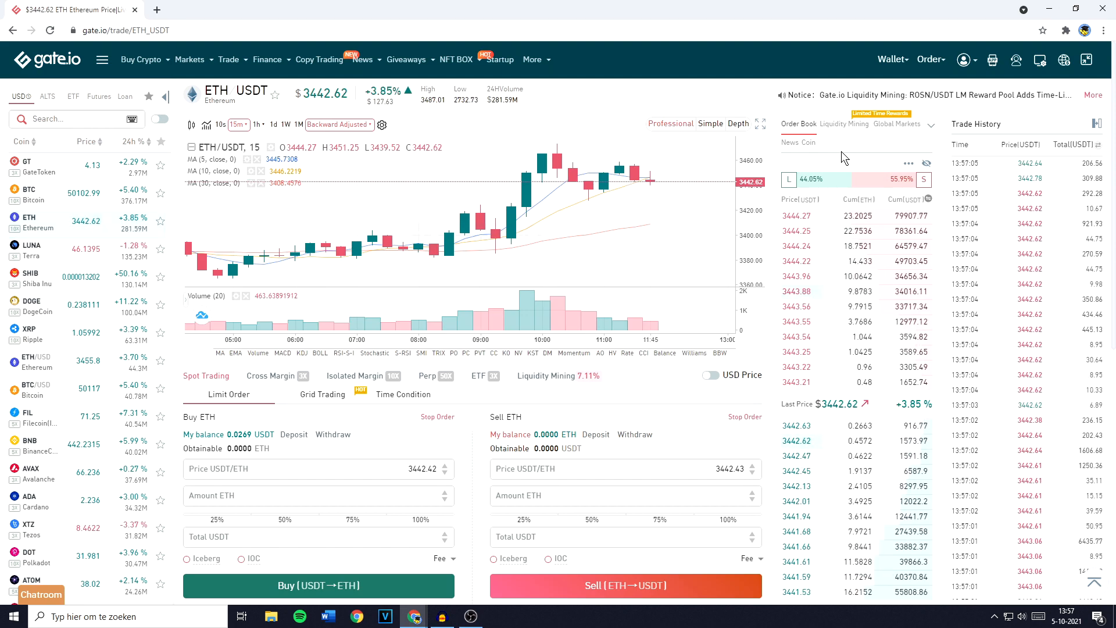
Scroll the ETH/USDT trade page to reach the Limit Order sell panel
scroll("down", 3)
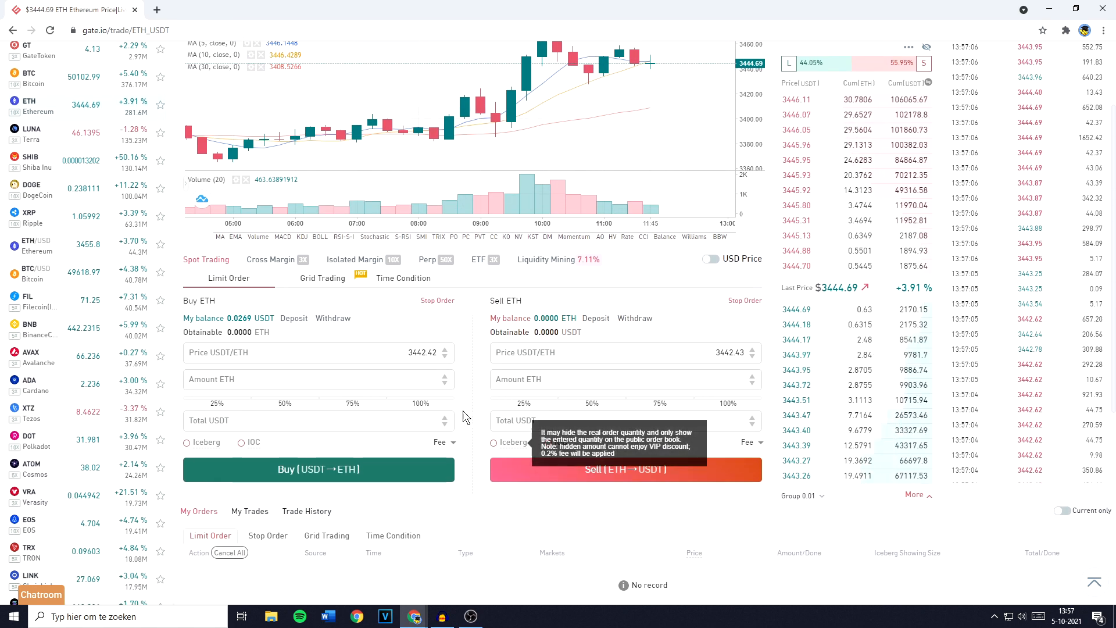
scroll("up", 3)
type("3350")
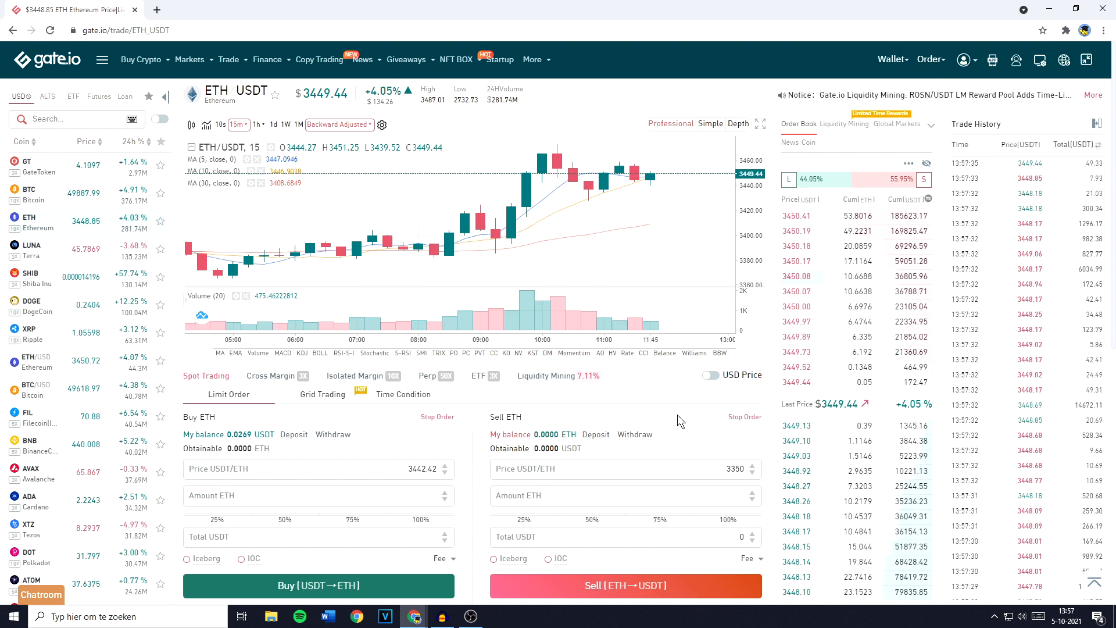
Submit the sell order for 0.1492 ETH at 500 USDT total, receiving an insufficient-balance warning
scroll("down", 3)
type("500")
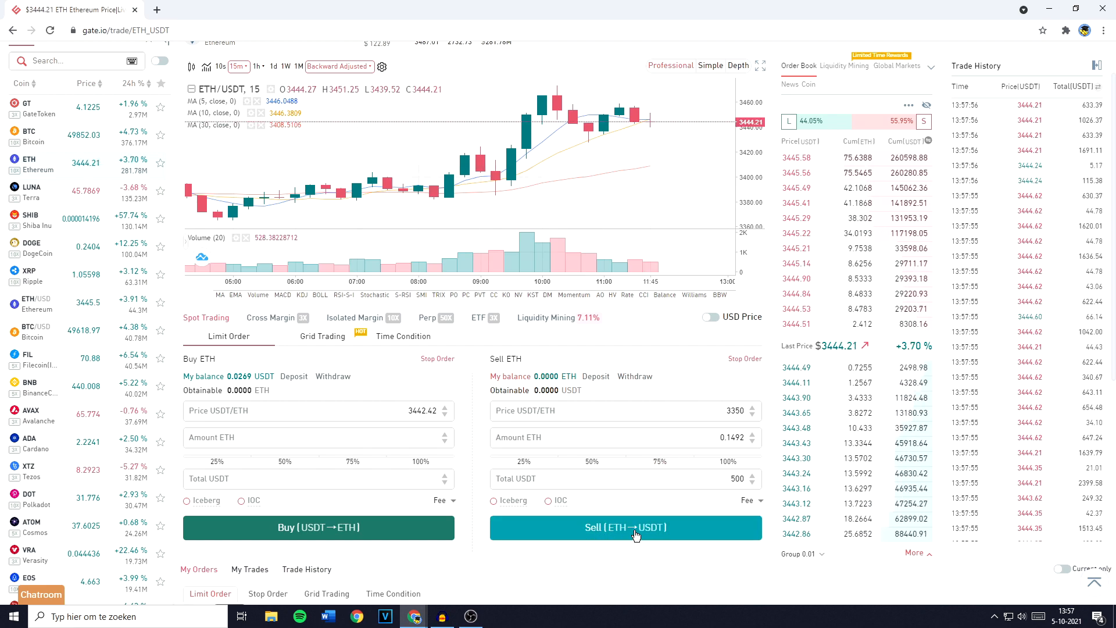
left_click(626, 527)
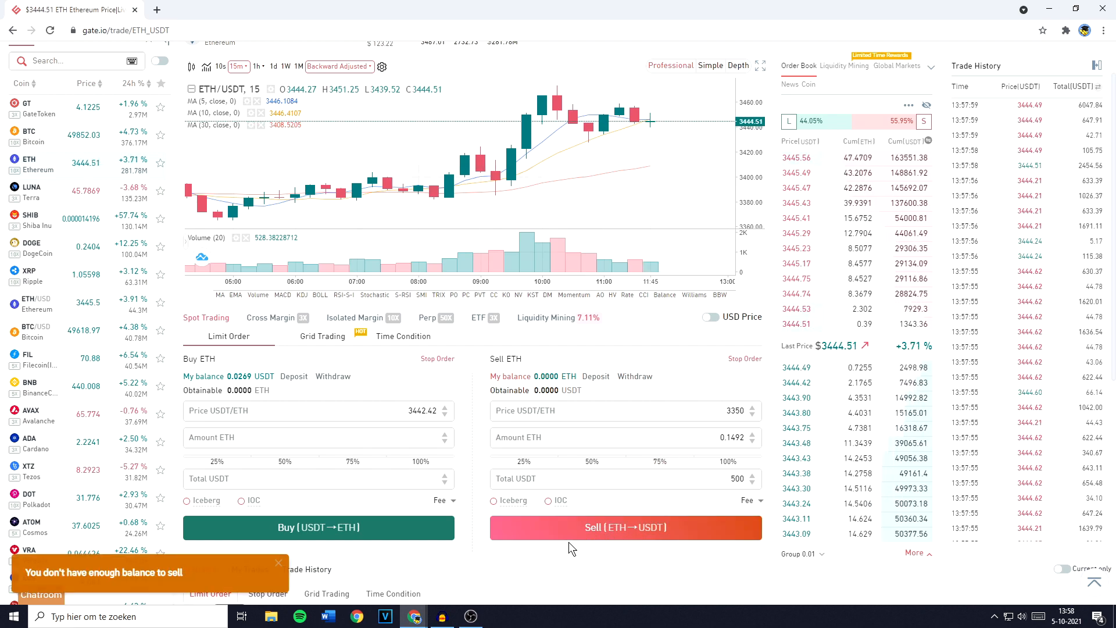